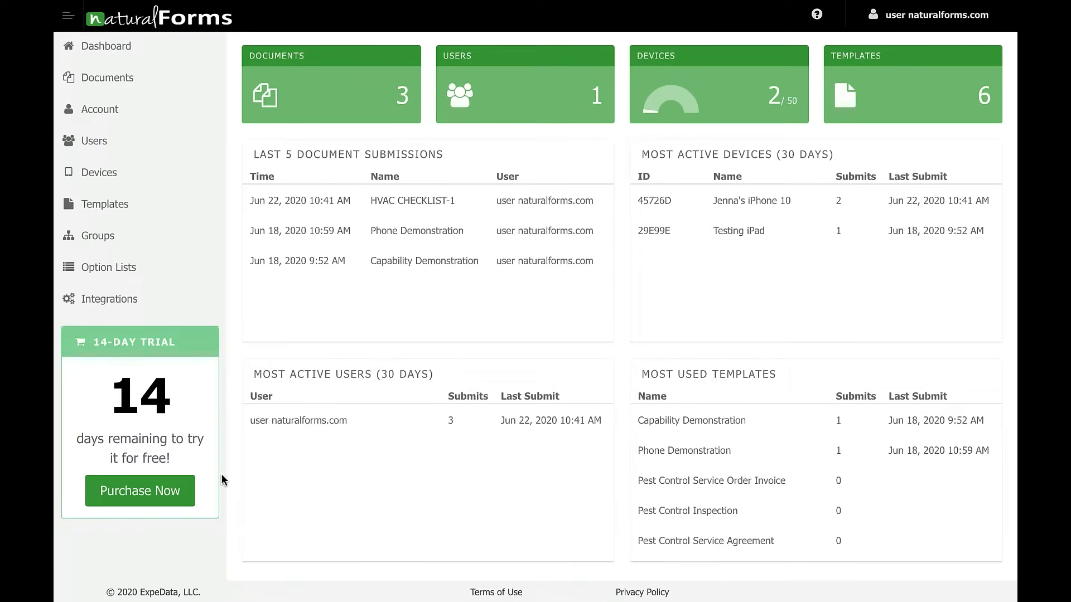
- Start a new template from the Templates list via Add
{"action": "left_click", "coordinate": [106, 203]}
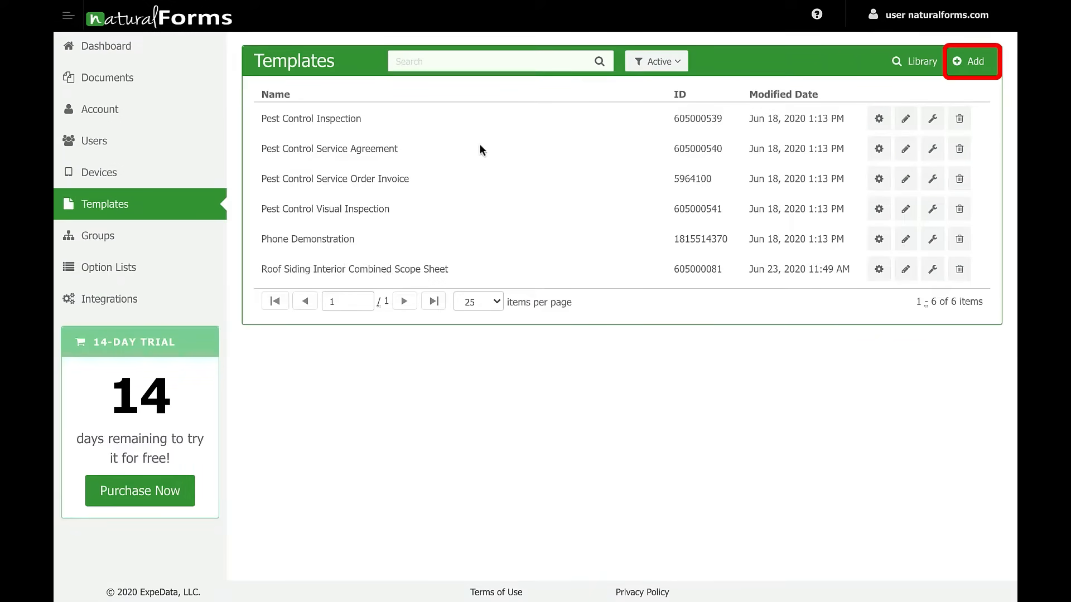
{"action": "left_click", "coordinate": [970, 62]}
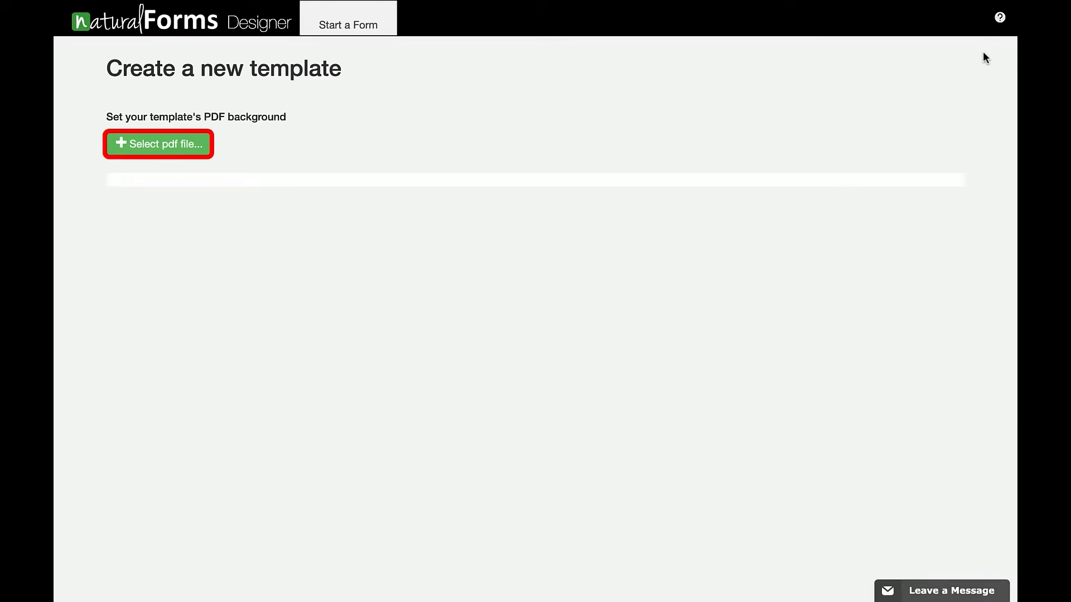
{"action": "mouse_move", "coordinate": [213, 151]}
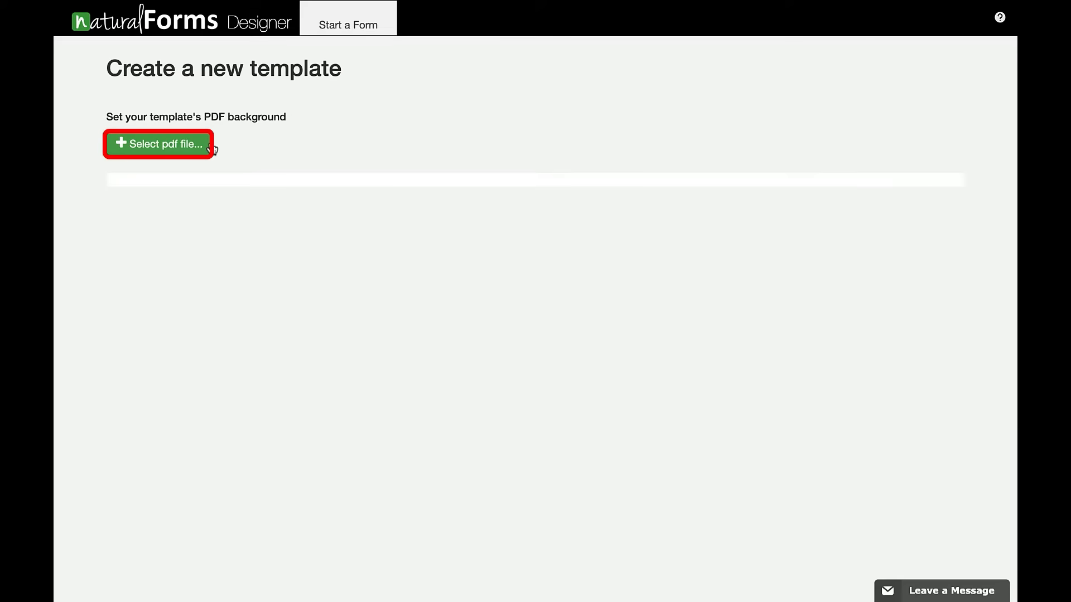
- Load Capability Demonstration.v15.pdf as the template's background
{"action": "left_click", "coordinate": [158, 144]}
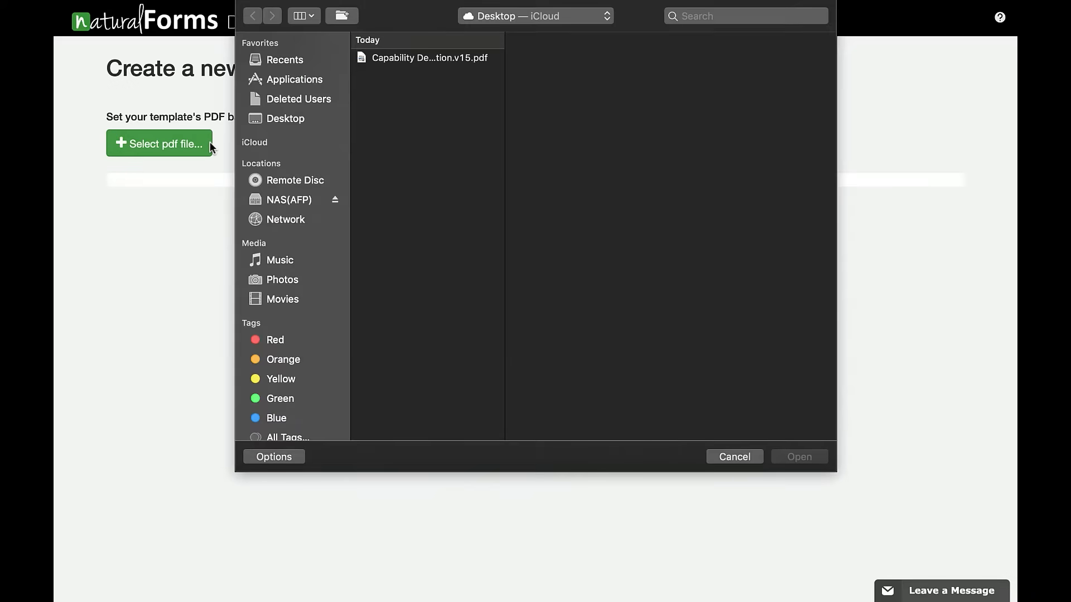
{"action": "left_click", "coordinate": [428, 57]}
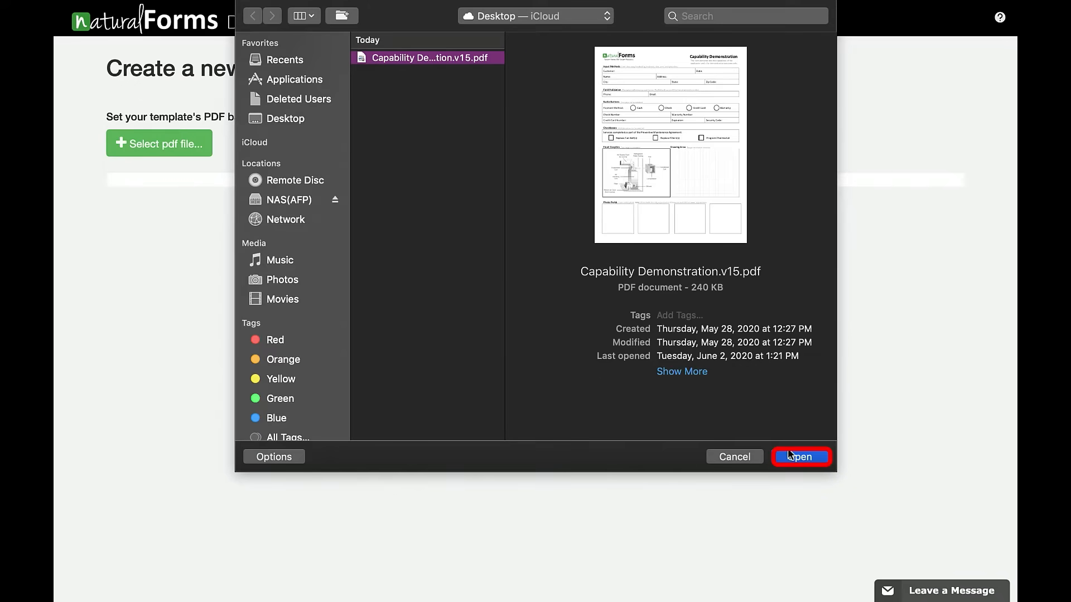
{"action": "left_click", "coordinate": [800, 457]}
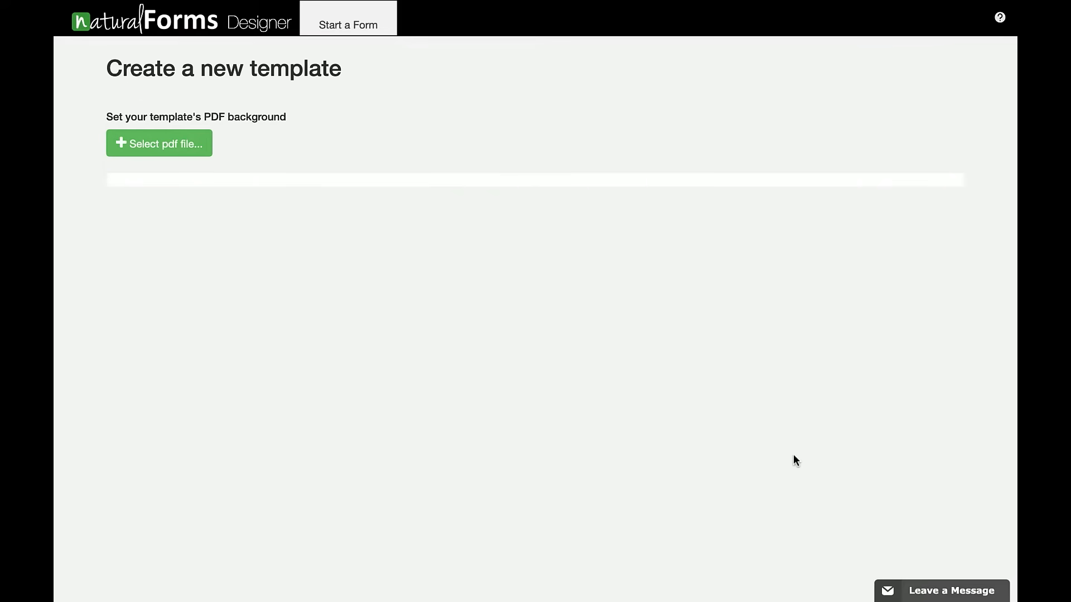
{"action": "left_click", "coordinate": [159, 144]}
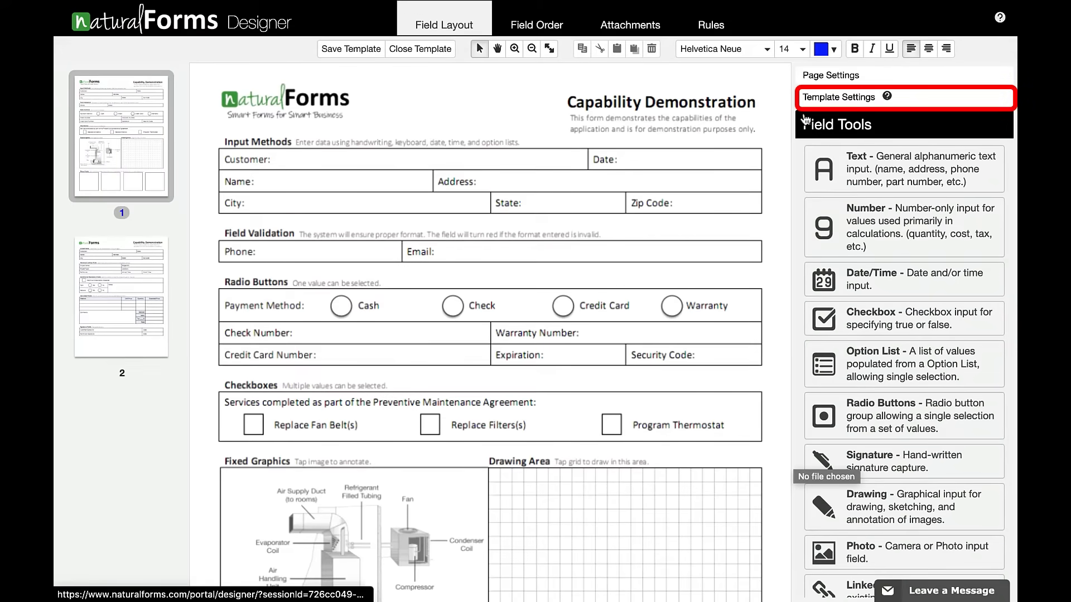
- Name the template DemoForm in Template Settings
{"action": "left_click", "coordinate": [838, 97]}
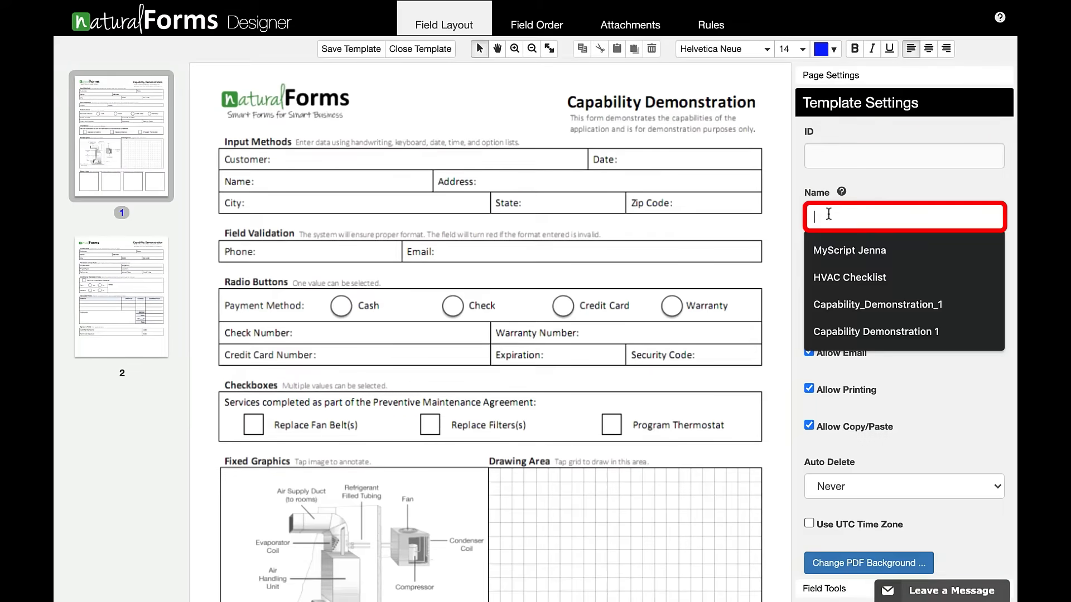
{"action": "type", "text": "DemoForm"}
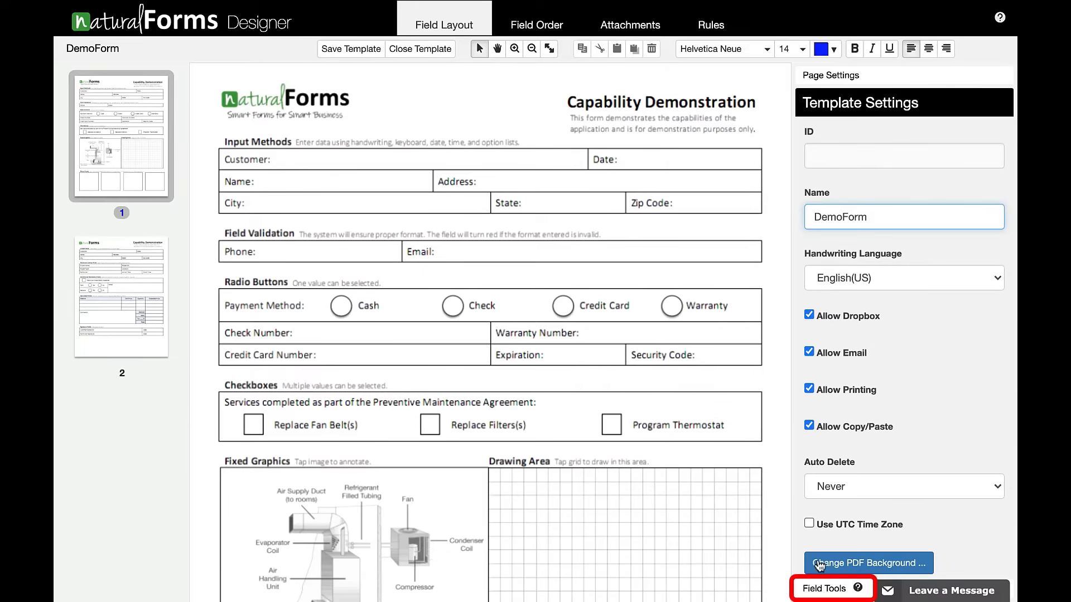
{"action": "left_click", "coordinate": [827, 589]}
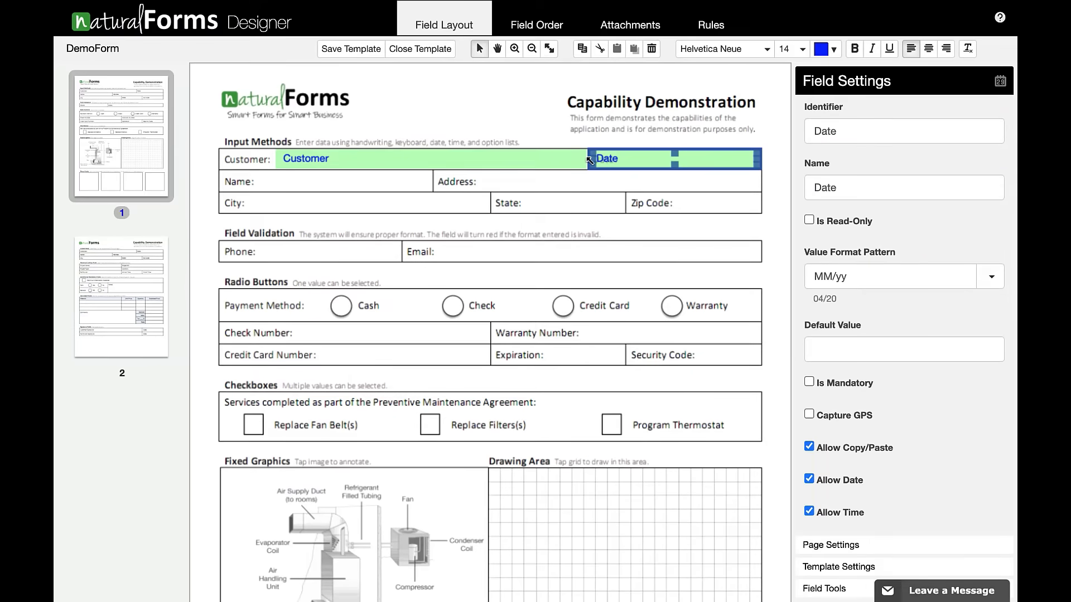
- Place text fields over the Name, City and State boxes
{"action": "left_click", "coordinate": [325, 181]}
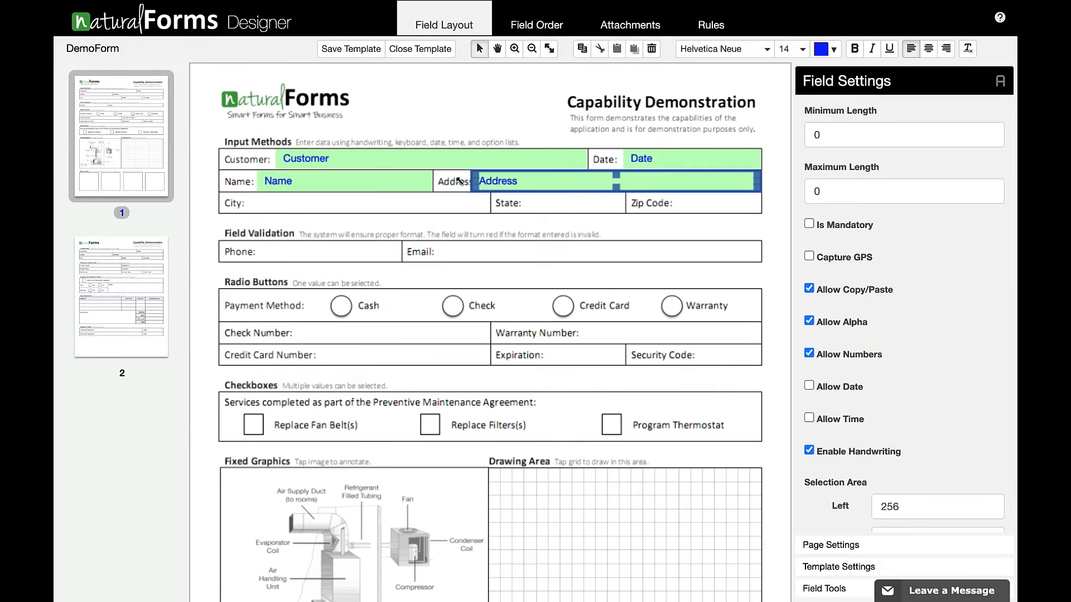
{"action": "left_click", "coordinate": [311, 202]}
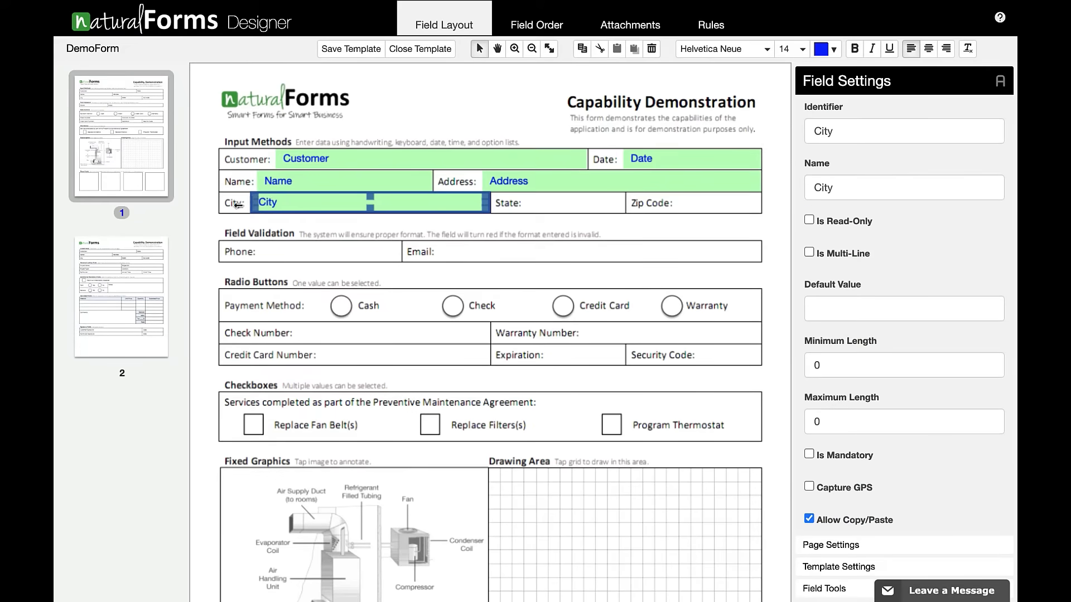
{"action": "left_click", "coordinate": [556, 202]}
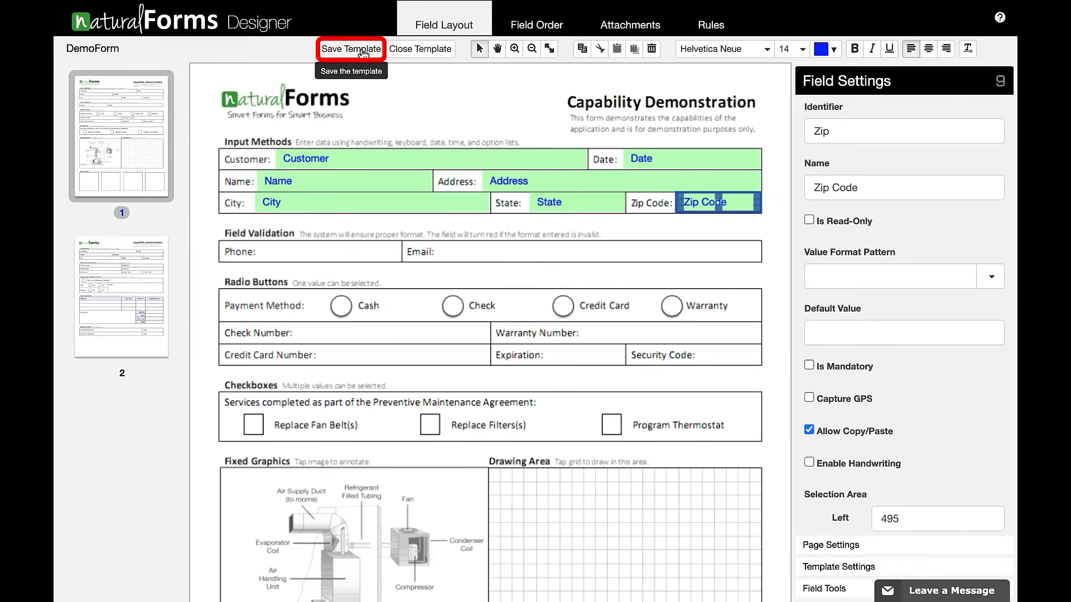
- Save the DemoForm template and confirm the success message
{"action": "left_click", "coordinate": [352, 48]}
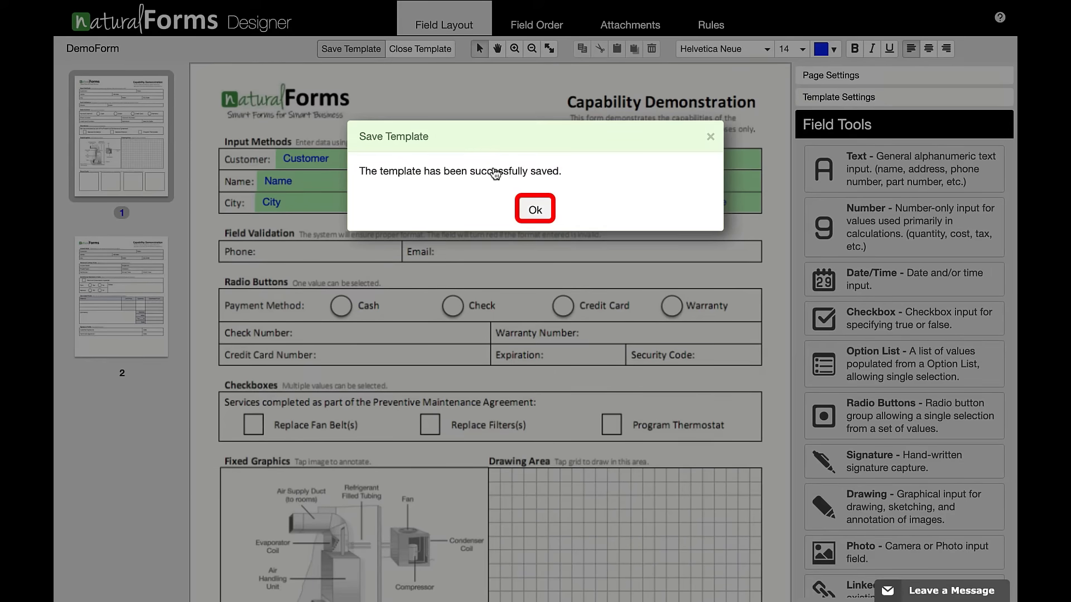
{"action": "left_click", "coordinate": [534, 209]}
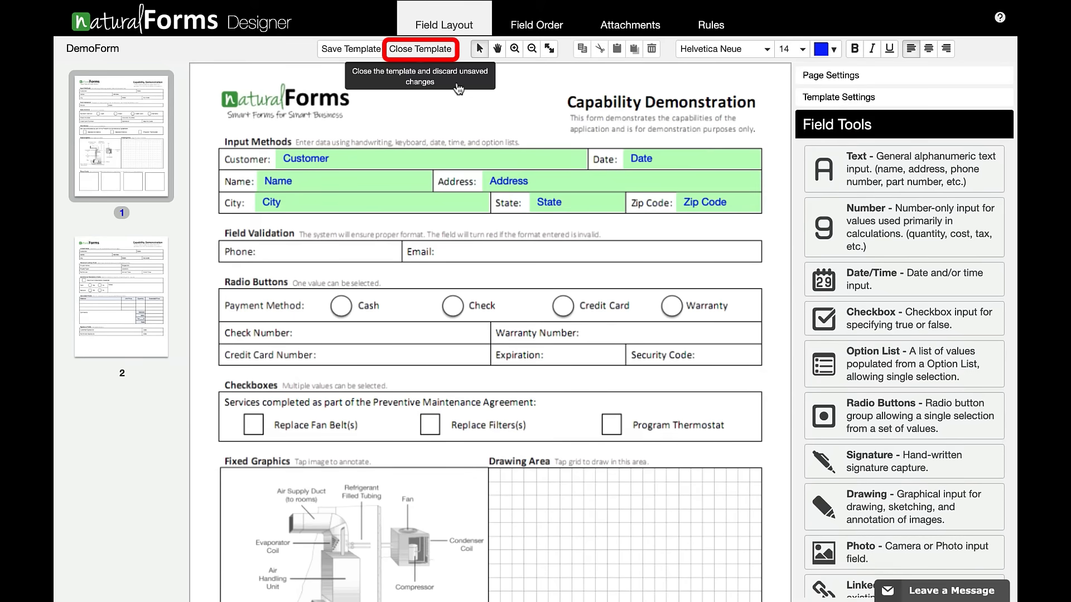